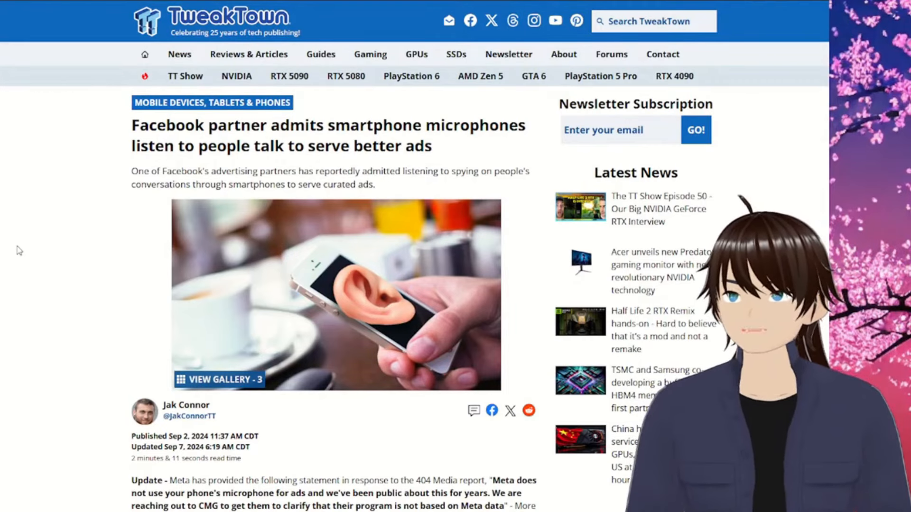
mouse_move(191, 218)
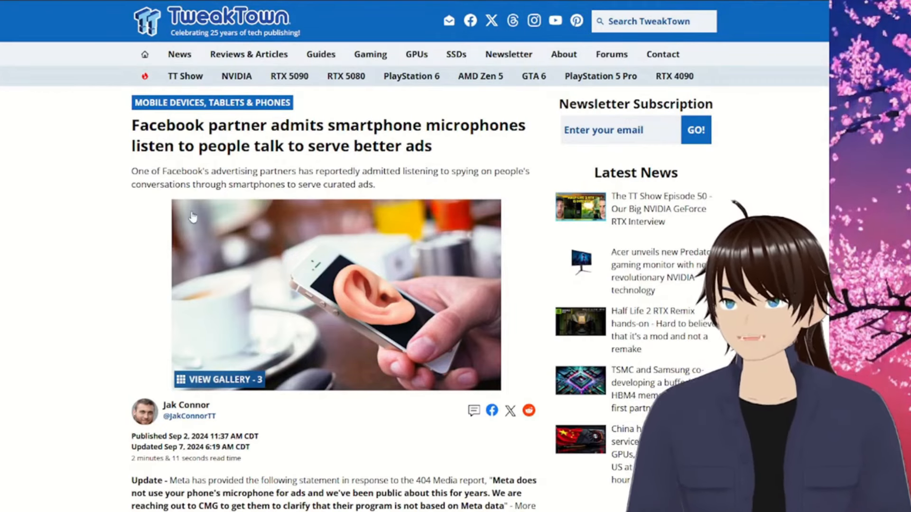
mouse_move(73, 214)
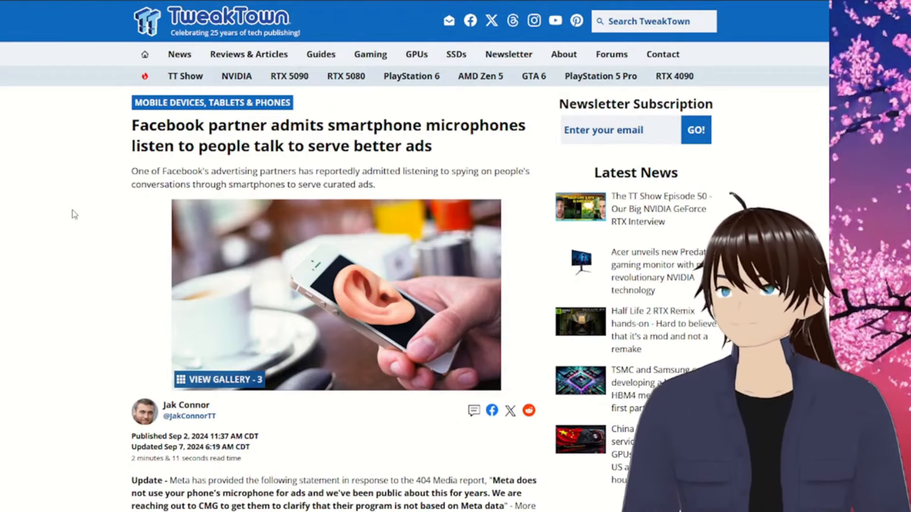
scroll(down, 3)
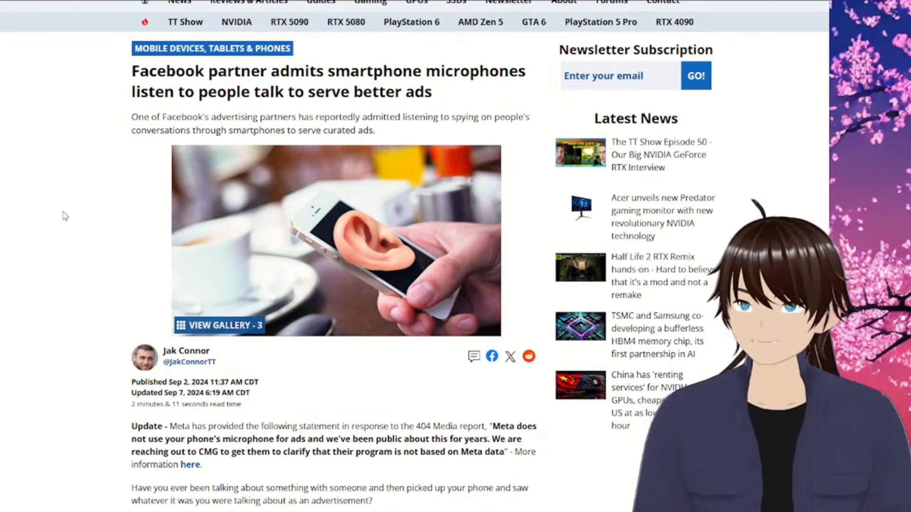
mouse_move(53, 225)
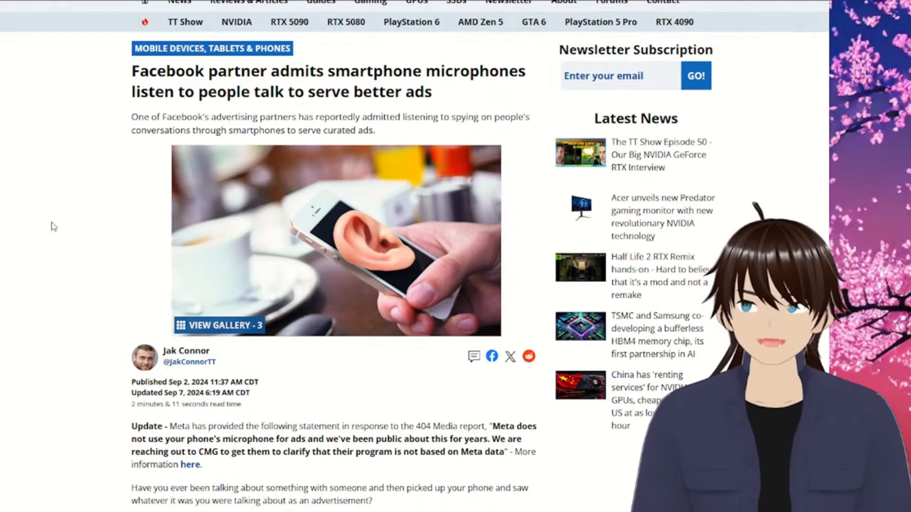
scroll(down, 3)
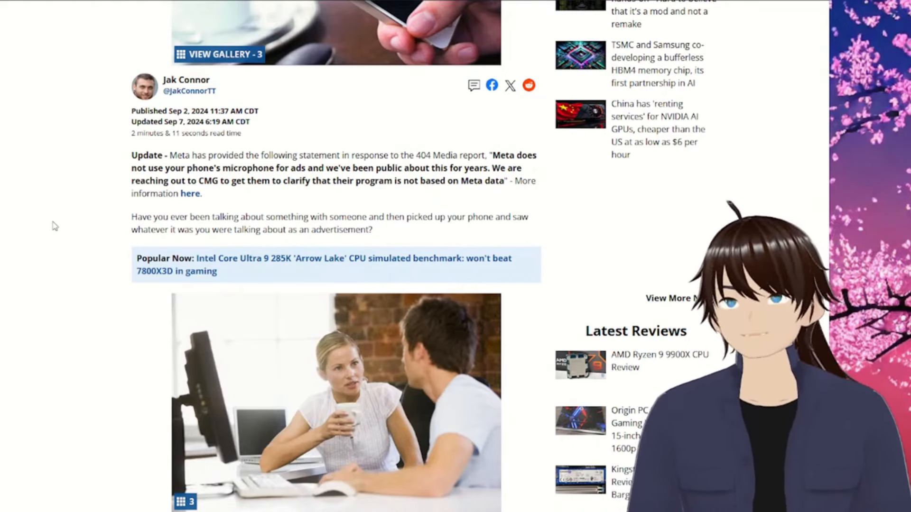
scroll(down, 3)
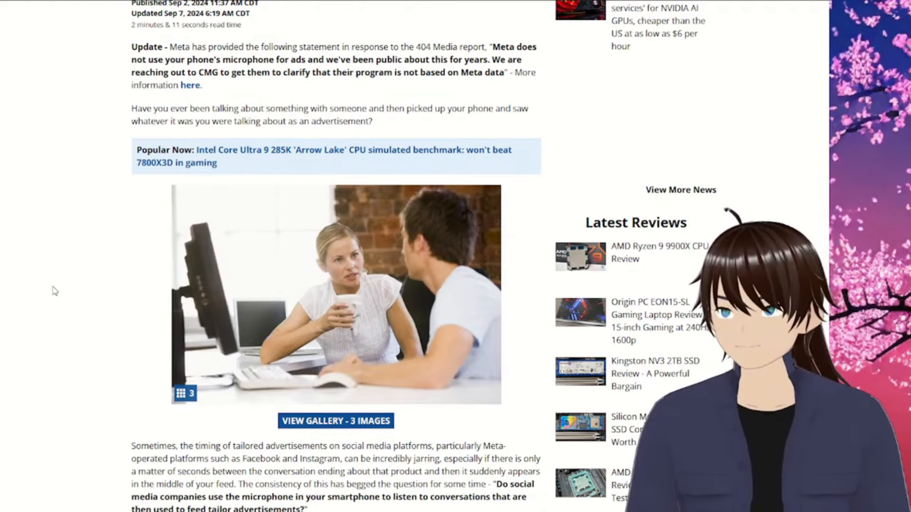
scroll(down, 3)
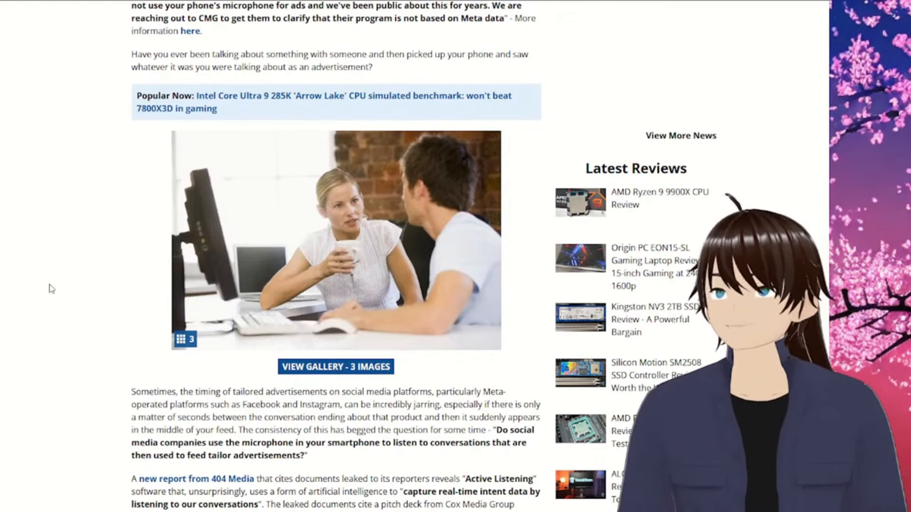
scroll(down, 3)
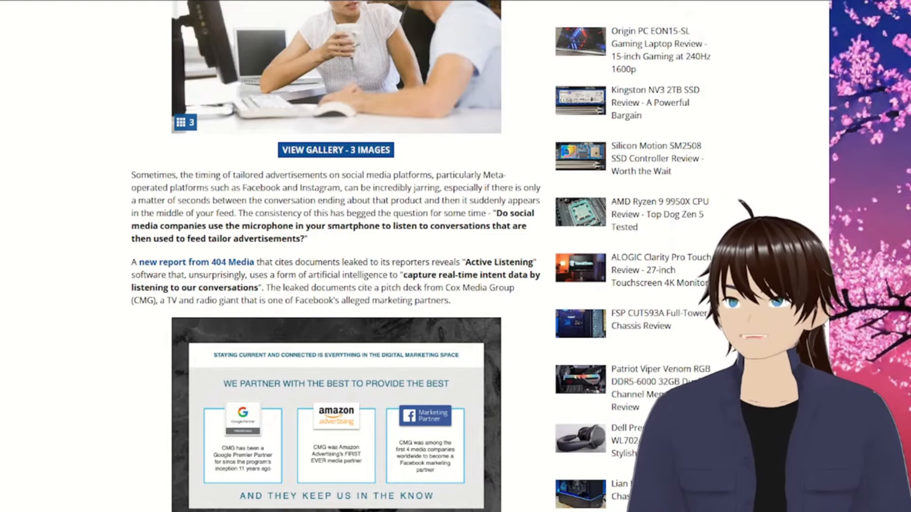
scroll(down, 3)
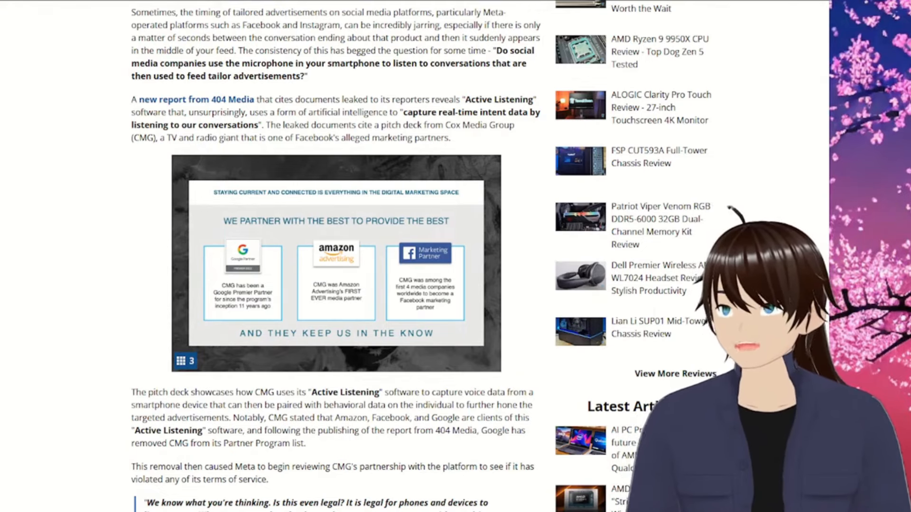
scroll(down, 3)
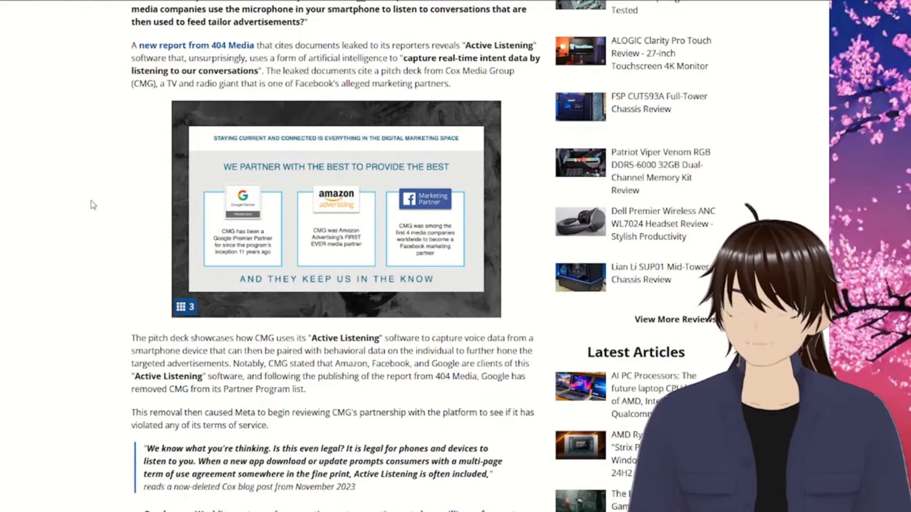
scroll(down, 3)
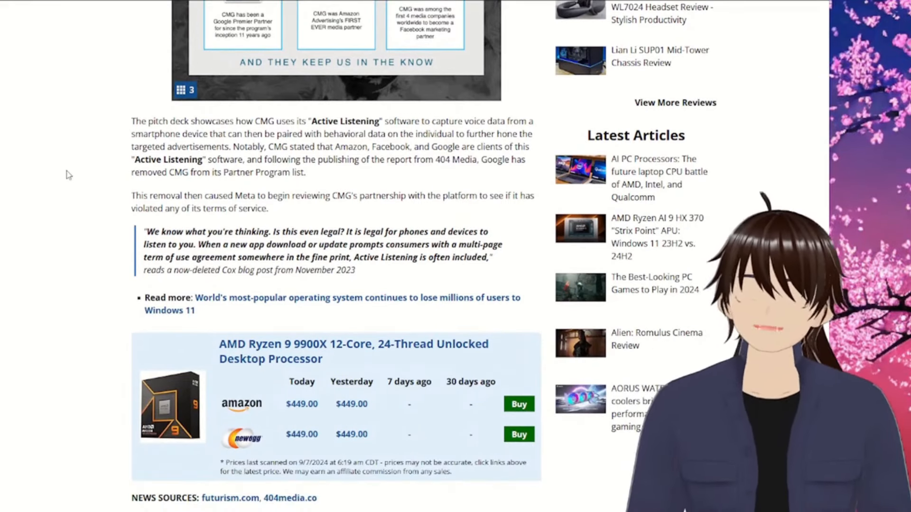
scroll(down, 3)
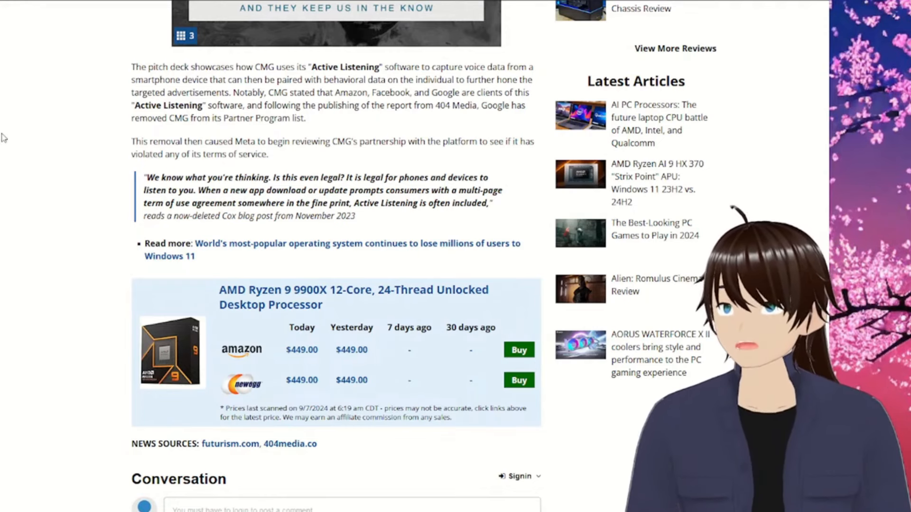
mouse_move(55, 179)
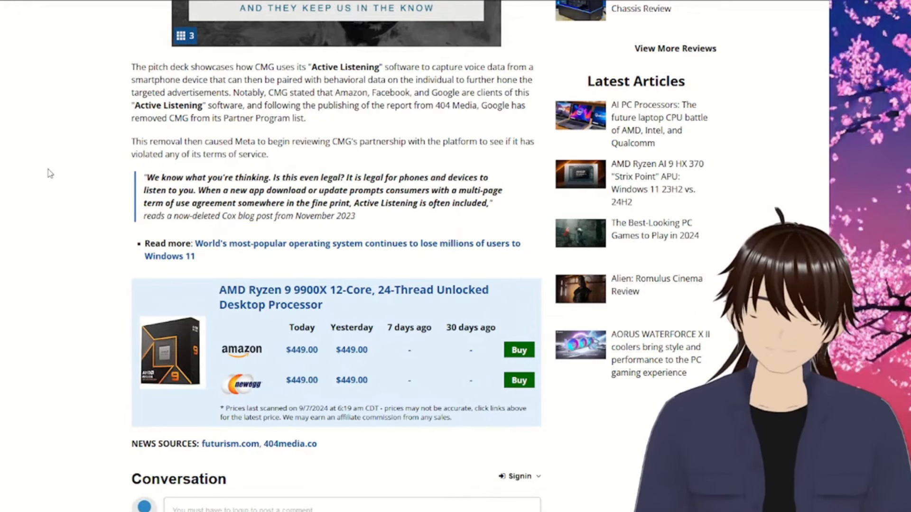
scroll(down, 3)
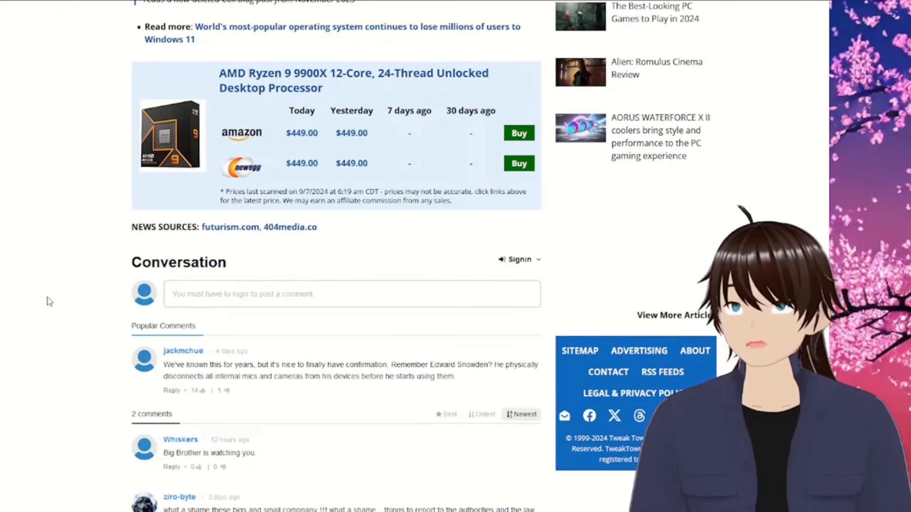
scroll(down, 3)
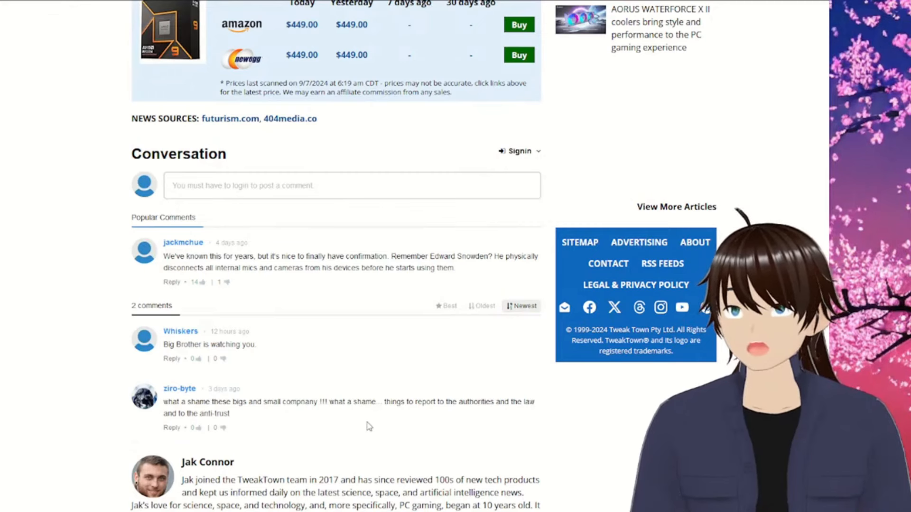
mouse_move(492, 416)
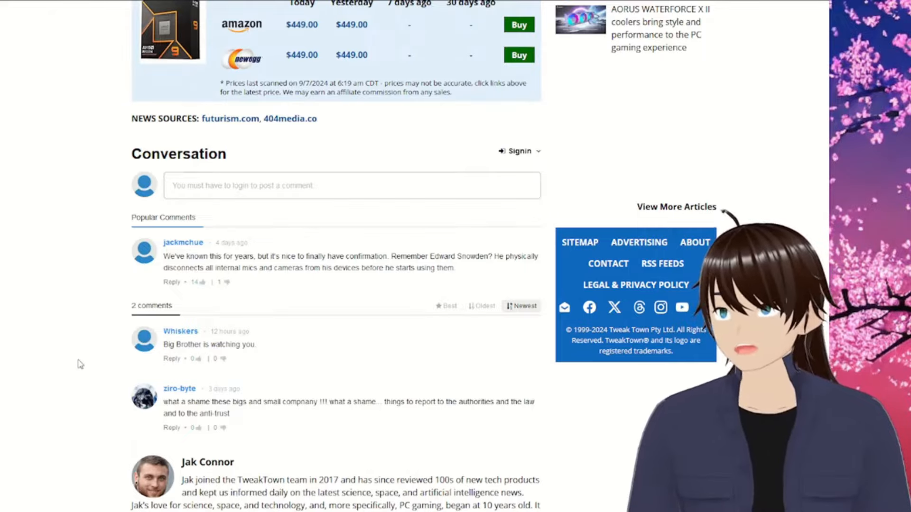
scroll(down, 3)
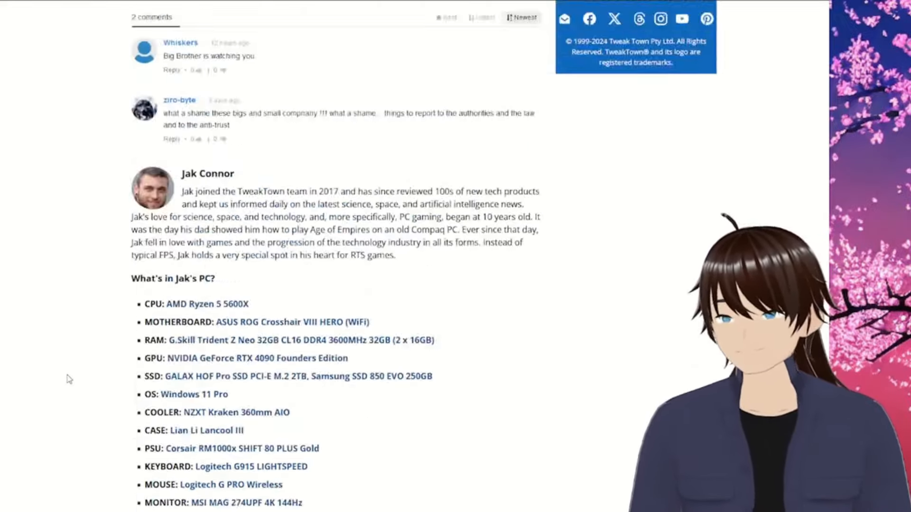
scroll(up, 3)
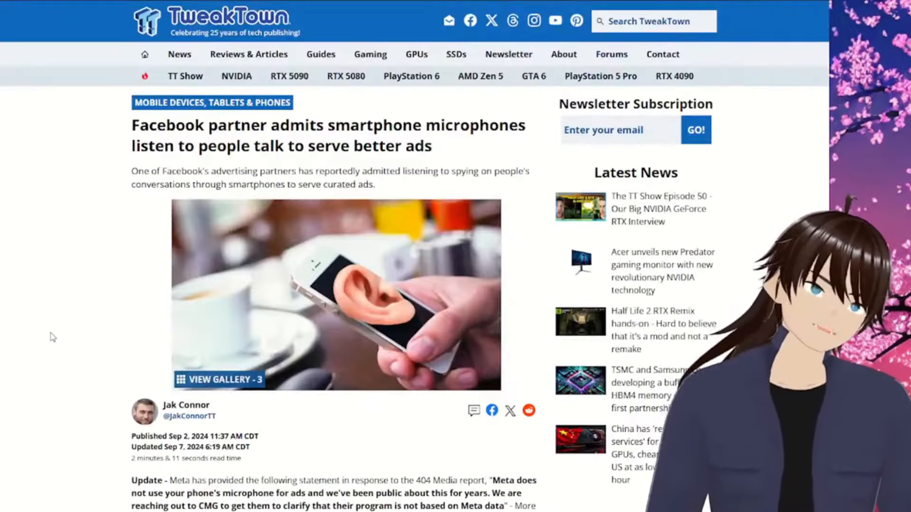
scroll(down, 3)
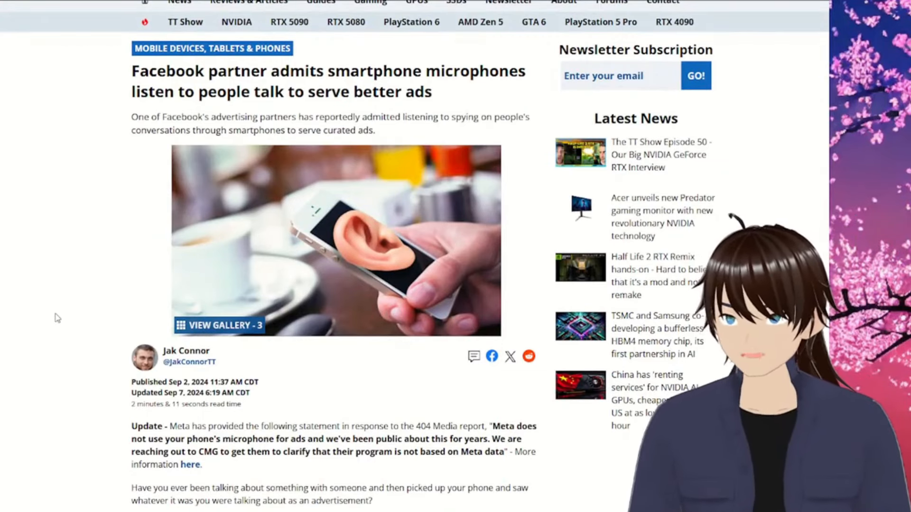
scroll(down, 3)
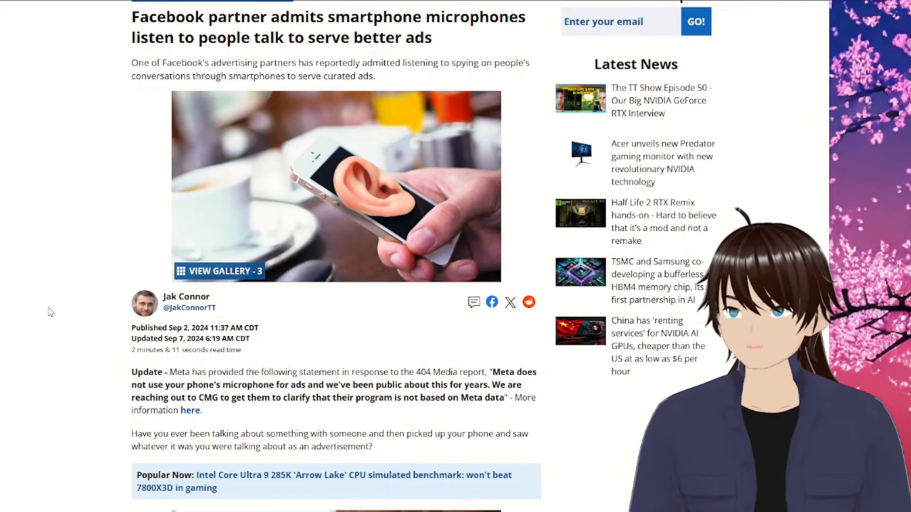